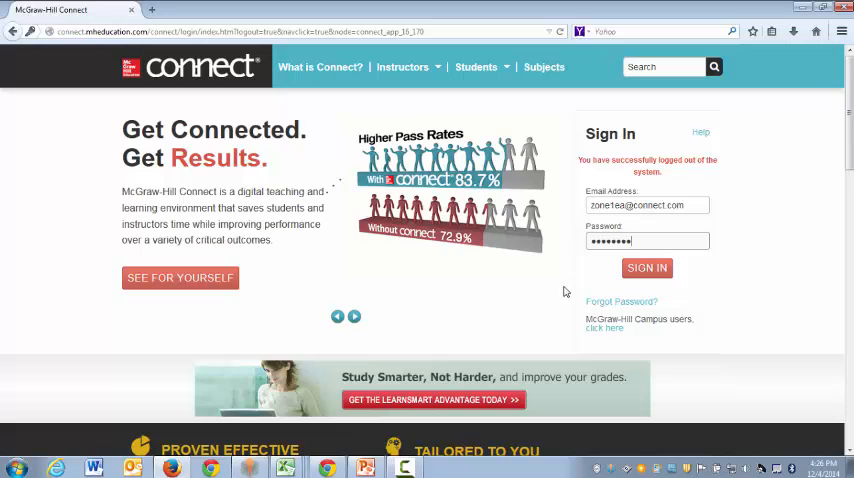
{"action": "mouse_move", "coordinate": [616, 285]}
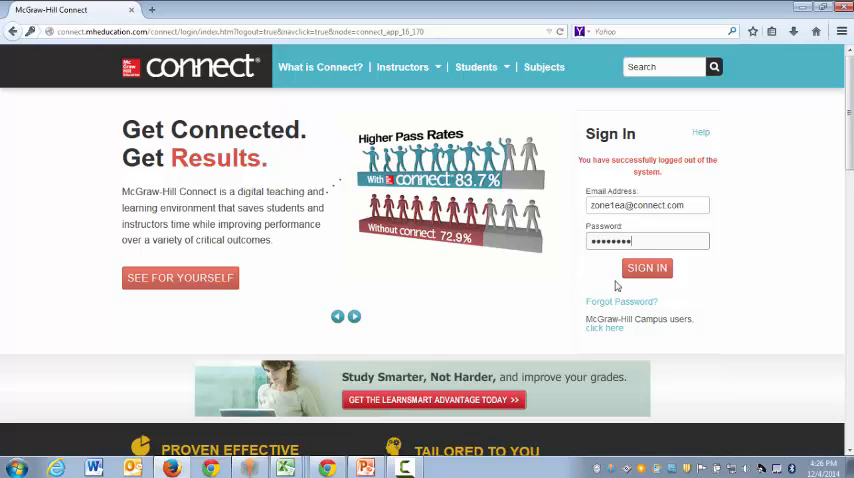
Step: Sign in to Connect and open the MED110 & MED115 course section from My courses
{"action": "left_click", "coordinate": [646, 267]}
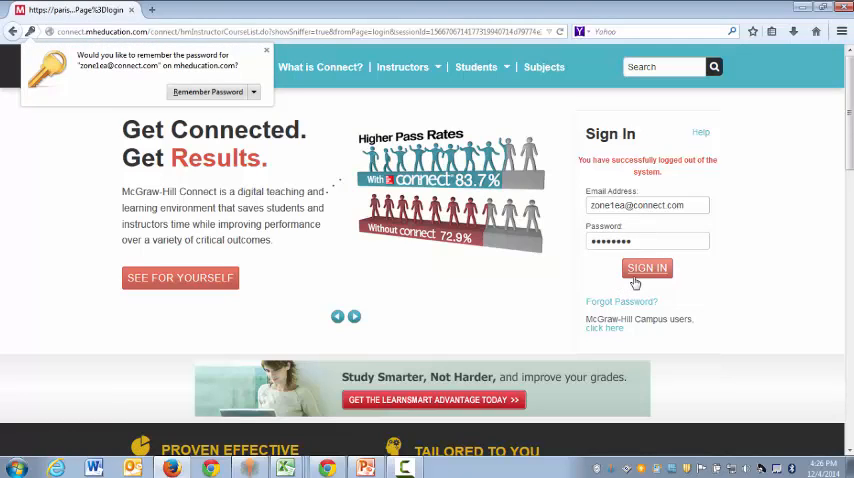
{"action": "left_click", "coordinate": [647, 267]}
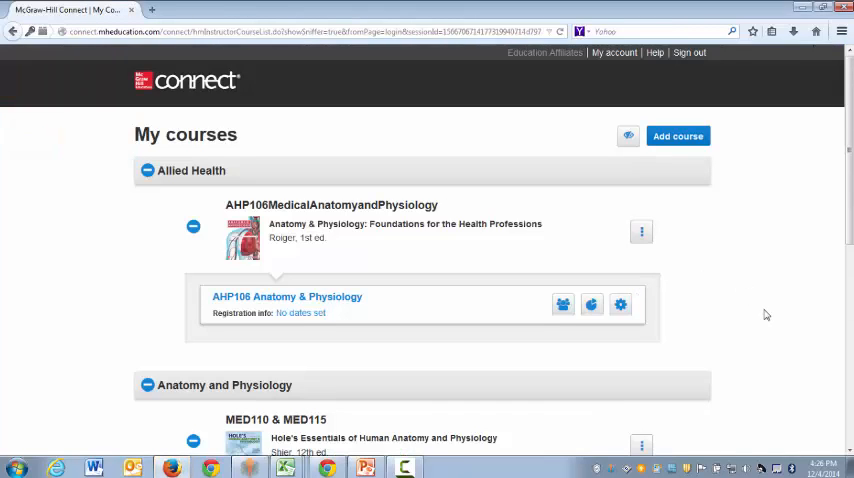
{"action": "scroll", "scroll_direction": "down", "scroll_amount": 3}
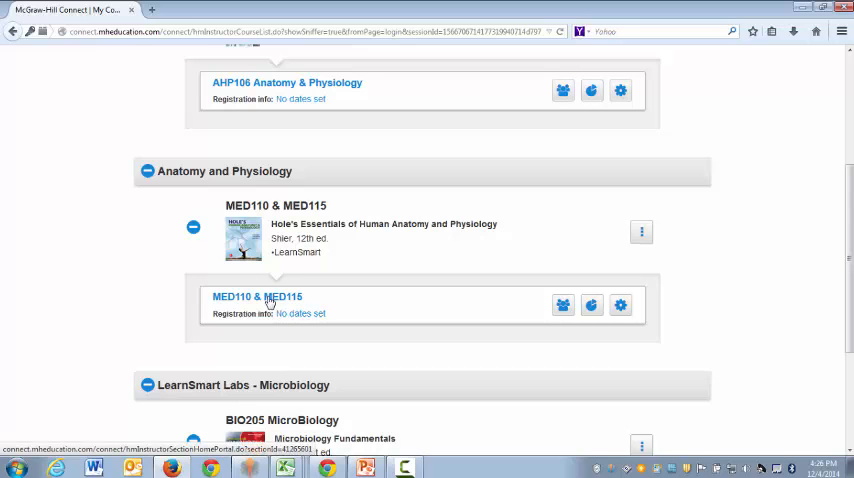
{"action": "left_click", "coordinate": [256, 296]}
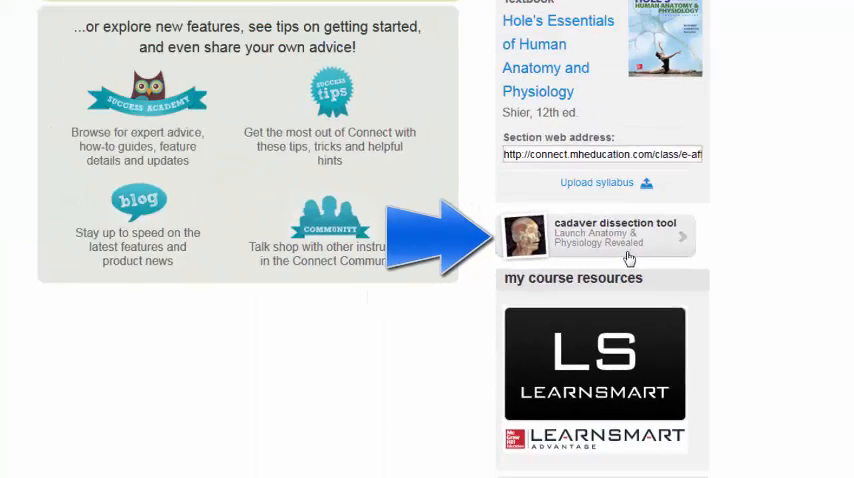
Step: Launch APR from the cadaver dissection tool and open the My Course Content list editor
{"action": "left_click", "coordinate": [600, 236]}
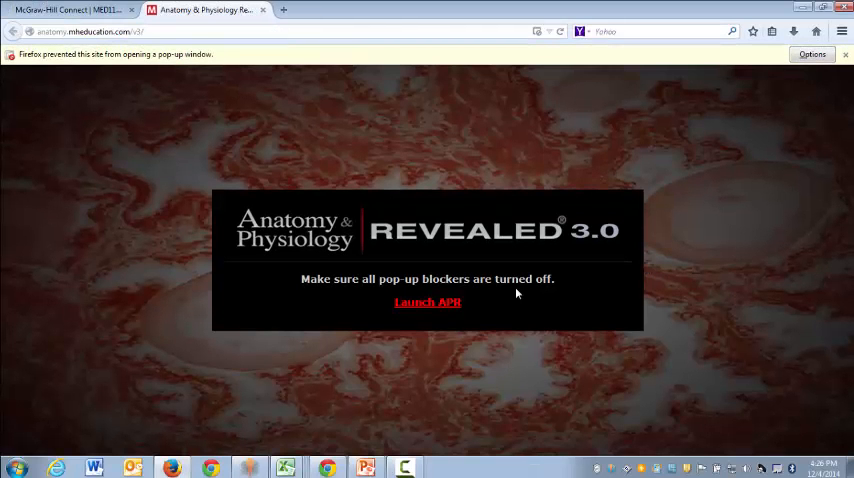
{"action": "left_click", "coordinate": [427, 302]}
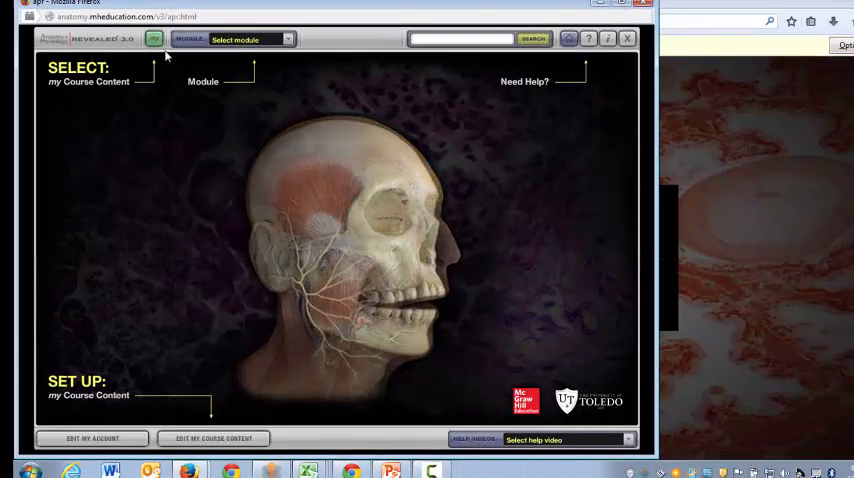
{"action": "left_click", "coordinate": [155, 40]}
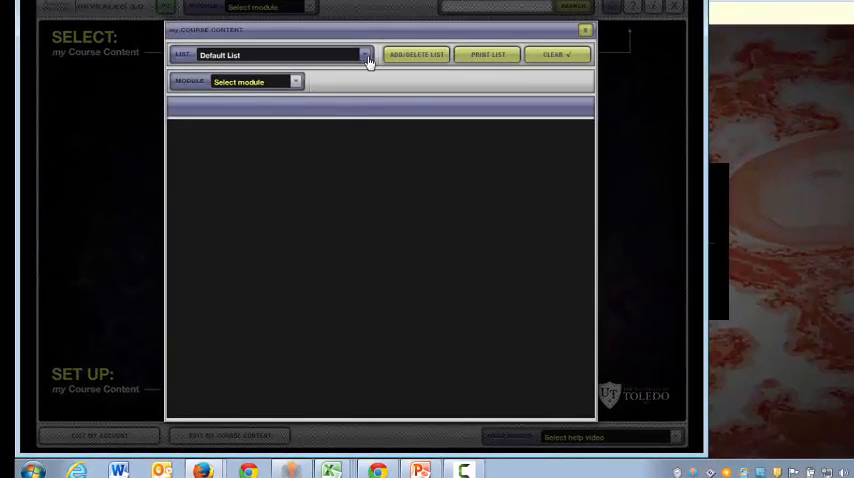
Step: Choose the MED110 Lesson 01 Lab content list and bring up its module choices
{"action": "left_click", "coordinate": [366, 55]}
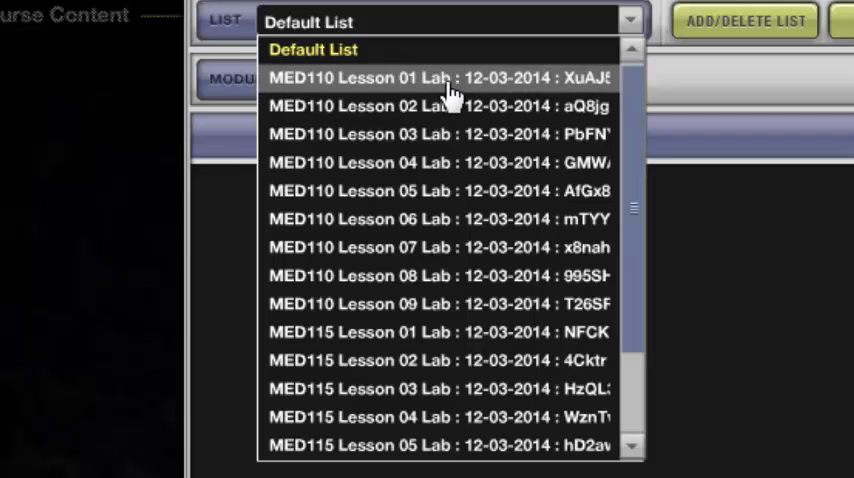
{"action": "mouse_move", "coordinate": [435, 304]}
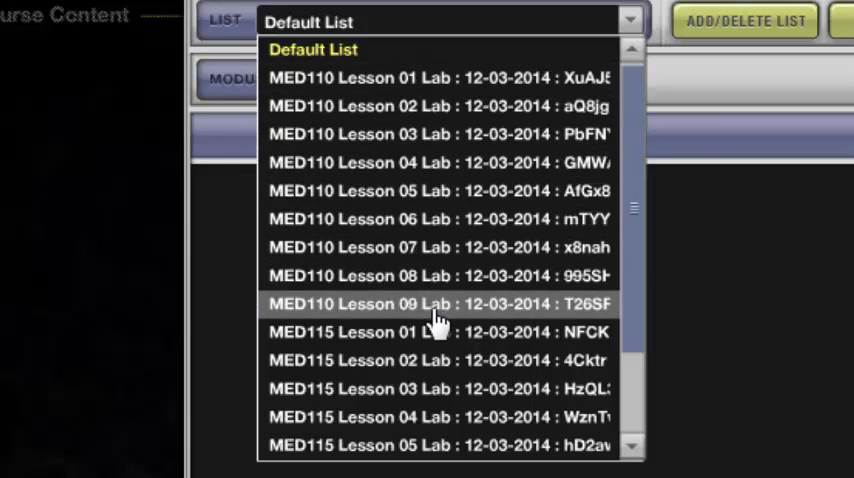
{"action": "scroll", "scroll_direction": "down", "scroll_amount": 3}
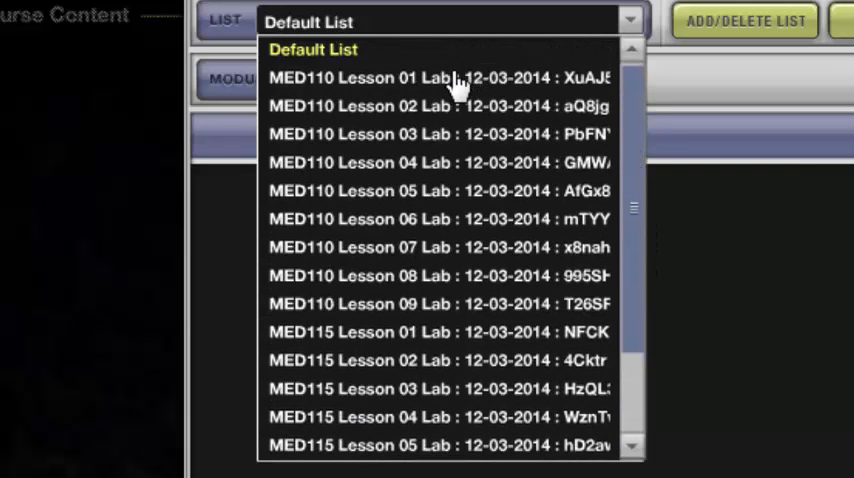
{"action": "mouse_move", "coordinate": [440, 78]}
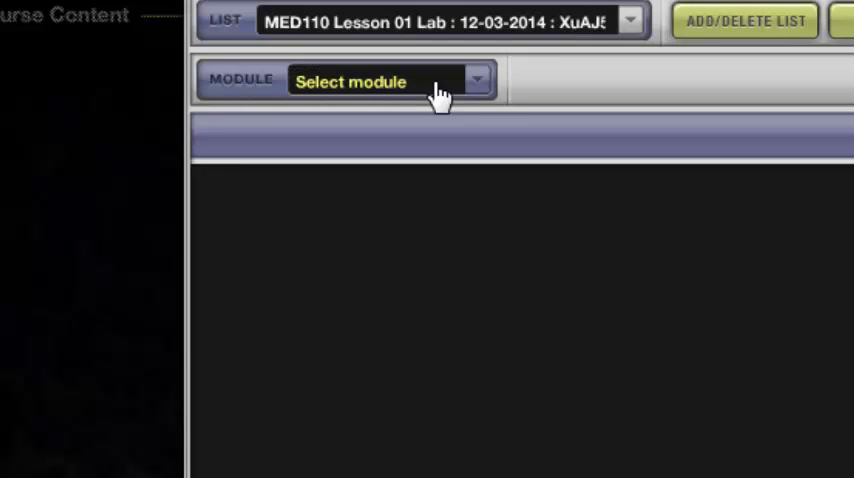
{"action": "mouse_move", "coordinate": [487, 97]}
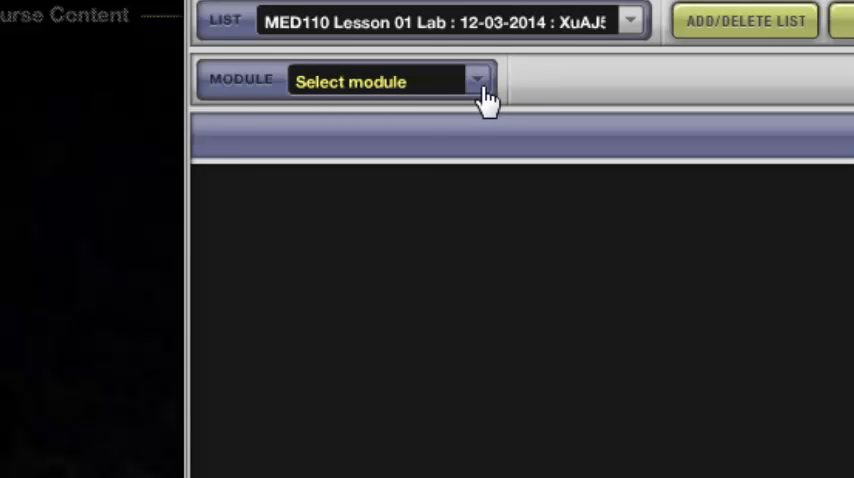
{"action": "left_click", "coordinate": [477, 78]}
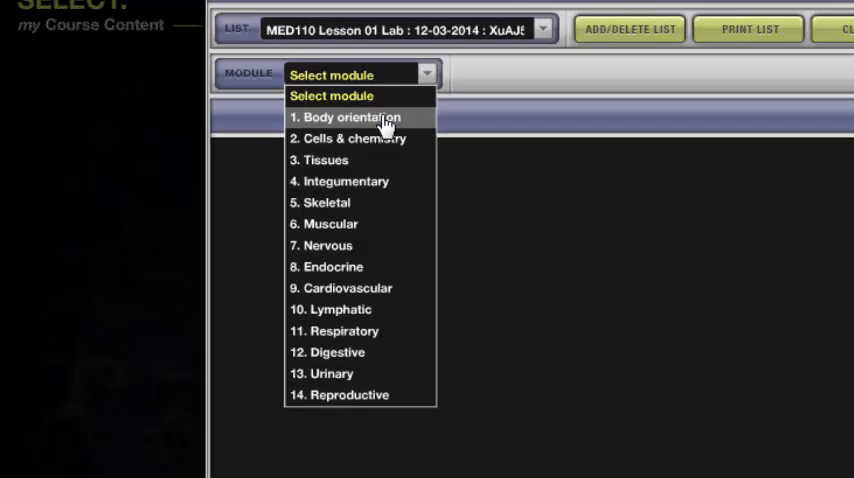
Step: Show Body orientation's Body regions topic with a region pin and listed regions selected
{"action": "left_click", "coordinate": [348, 117]}
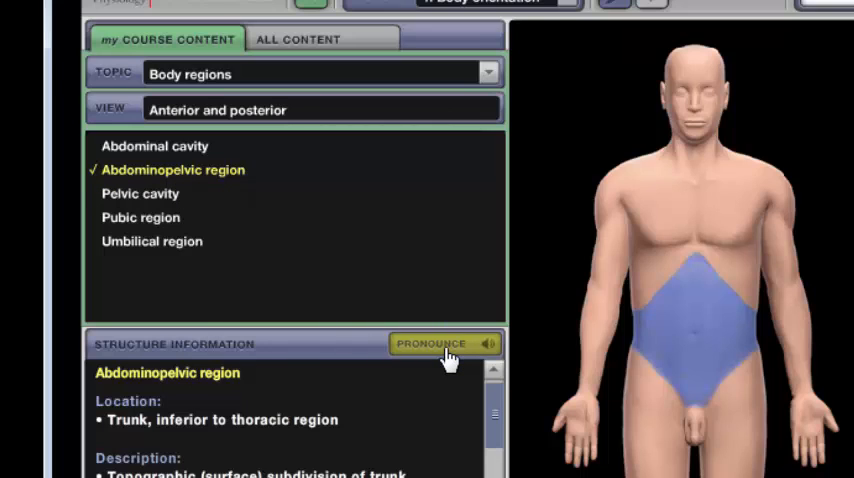
{"action": "mouse_move", "coordinate": [305, 120]}
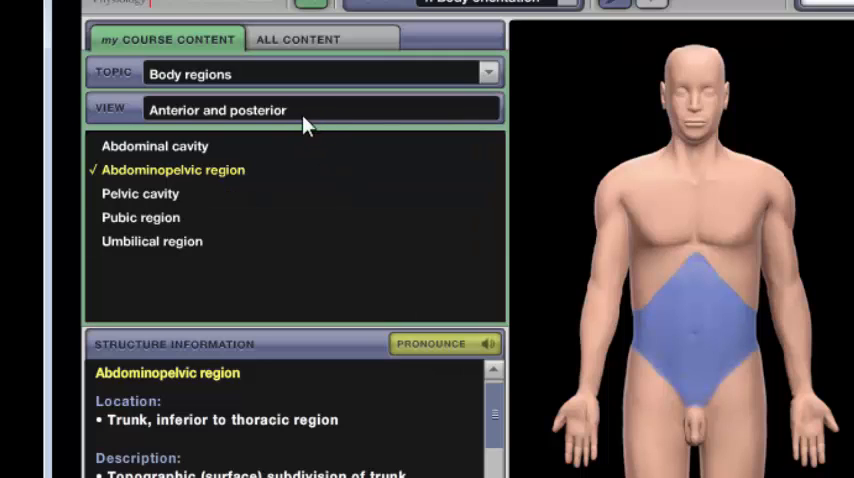
{"action": "mouse_move", "coordinate": [283, 138]}
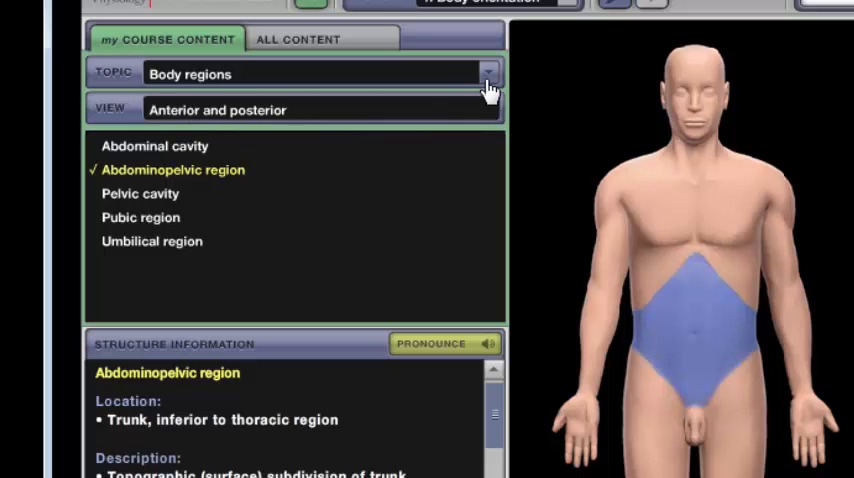
{"action": "left_click", "coordinate": [488, 73]}
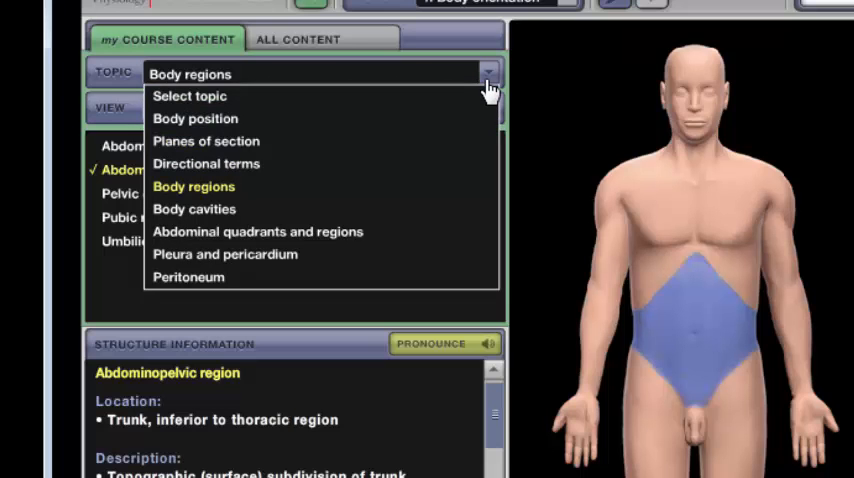
{"action": "left_click", "coordinate": [193, 186]}
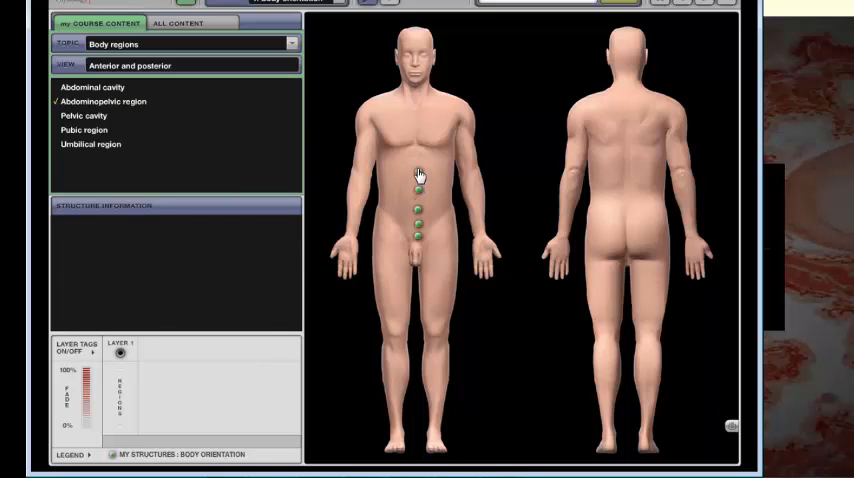
{"action": "left_click", "coordinate": [419, 175]}
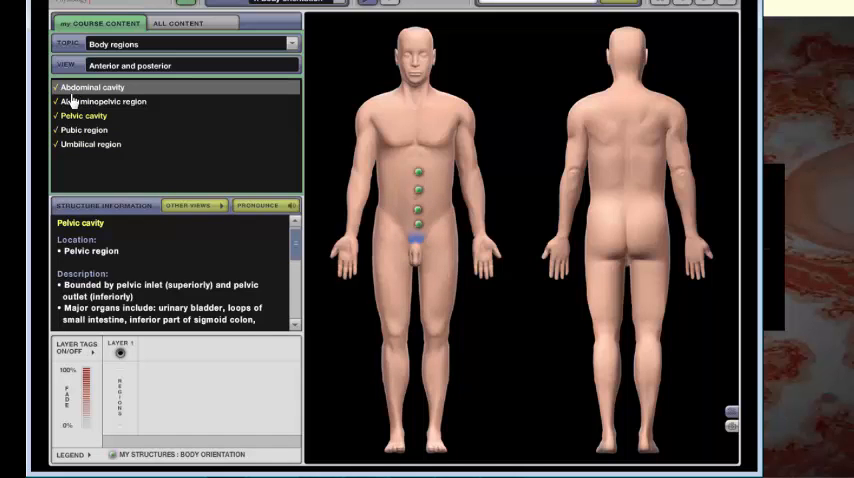
{"action": "left_click", "coordinate": [103, 101]}
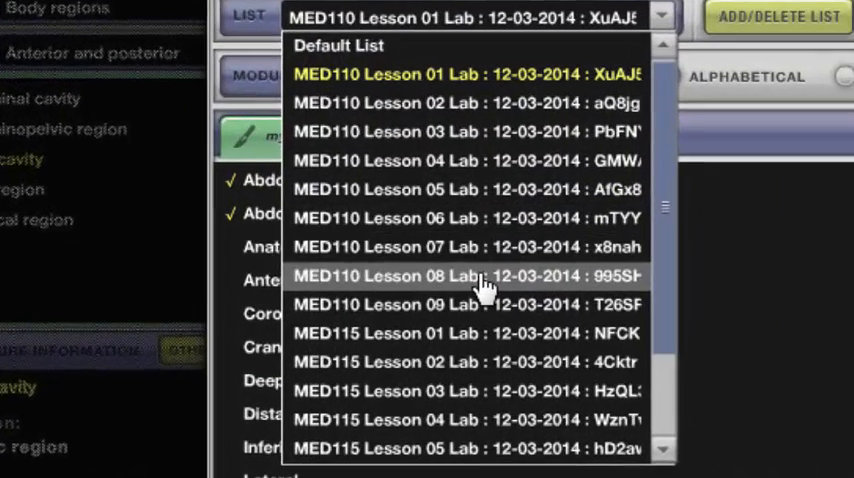
Step: Choose the MED110 Lesson 08 Lab list and show the 7. Nervous module's content
{"action": "left_click", "coordinate": [465, 276]}
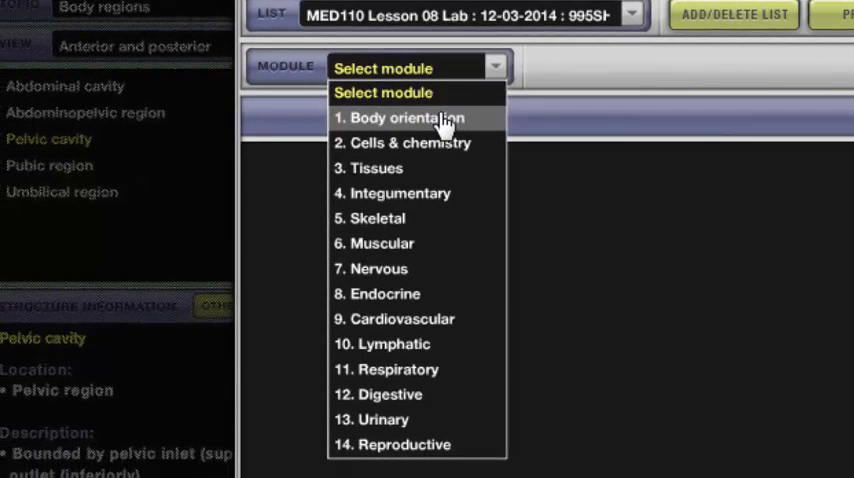
{"action": "left_click", "coordinate": [407, 117]}
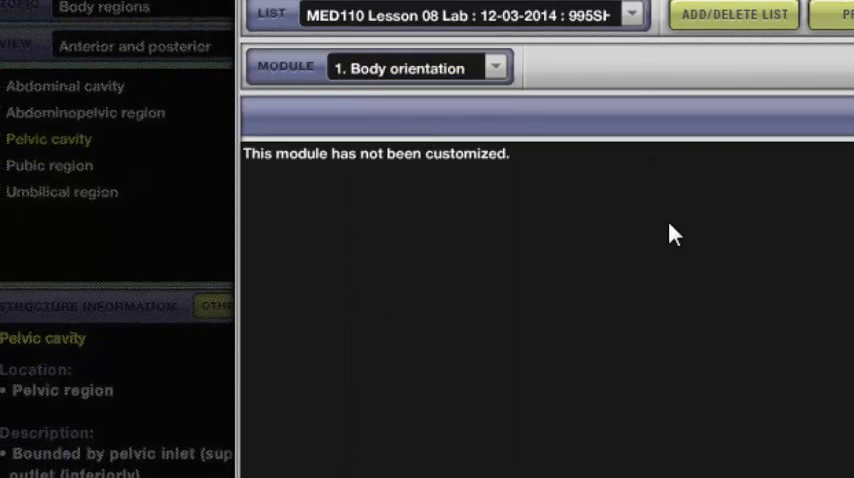
{"action": "mouse_move", "coordinate": [527, 130]}
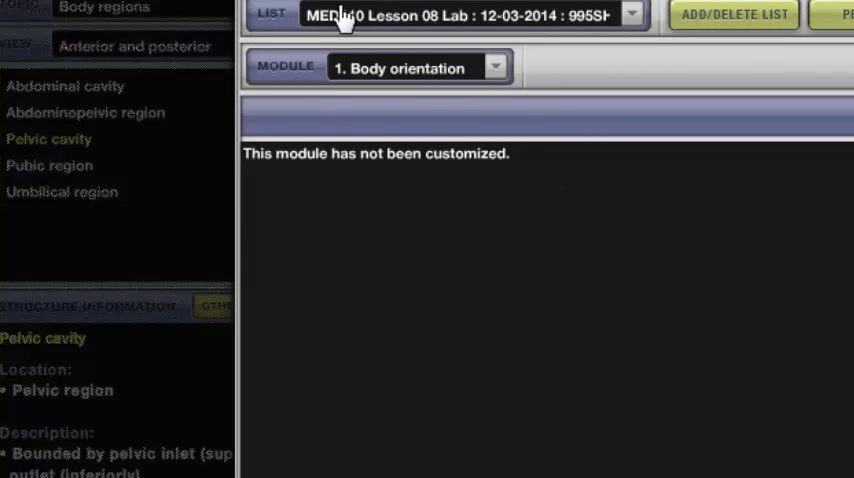
{"action": "mouse_move", "coordinate": [595, 93]}
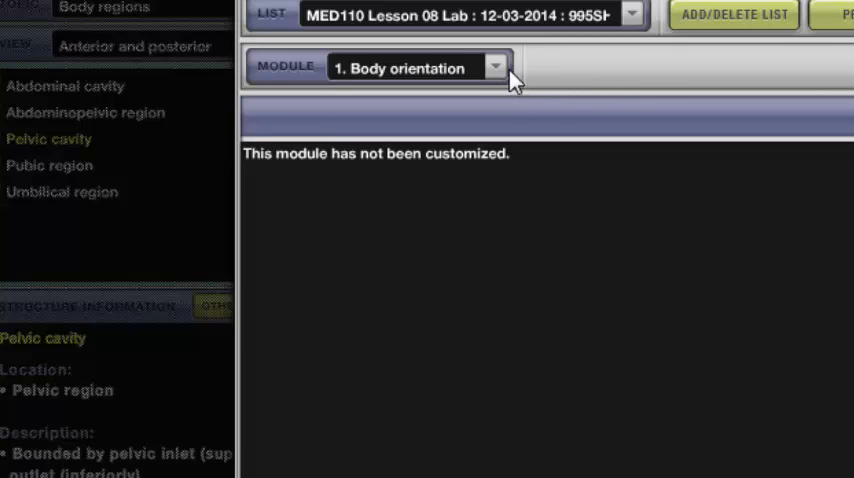
{"action": "left_click", "coordinate": [495, 67]}
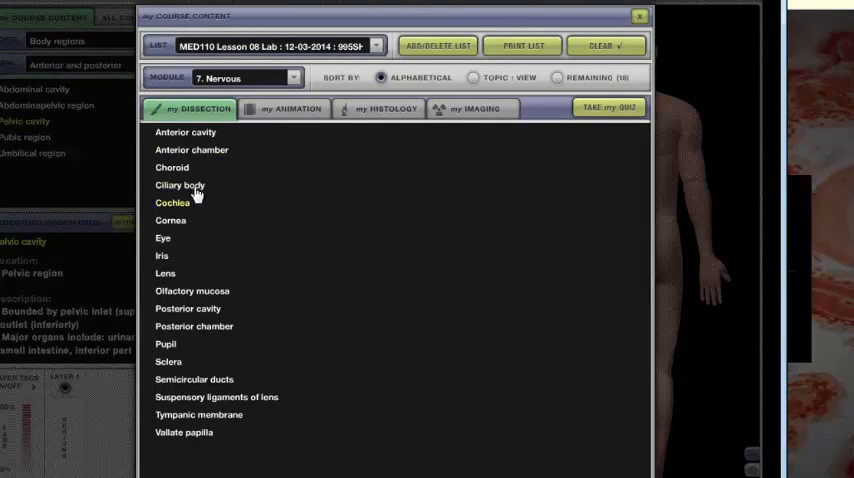
{"action": "left_click", "coordinate": [185, 132]}
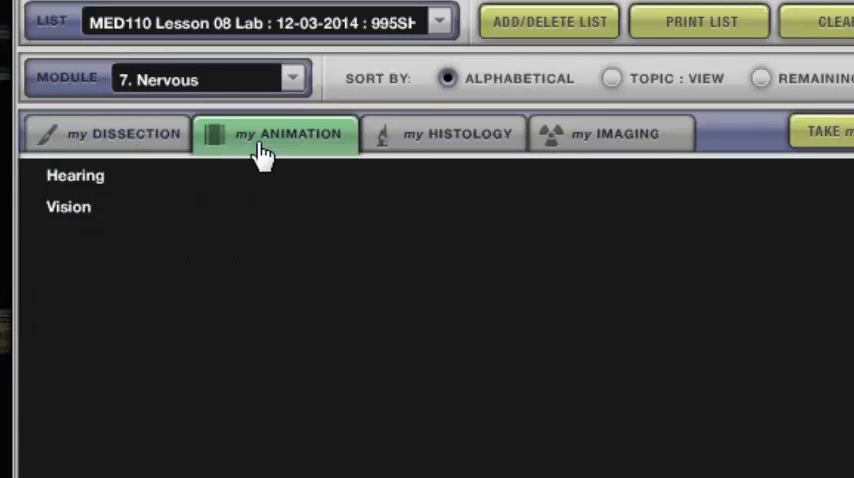
Step: Browse the Nervous histology structures, then return to the dissection structures list
{"action": "left_click", "coordinate": [444, 133]}
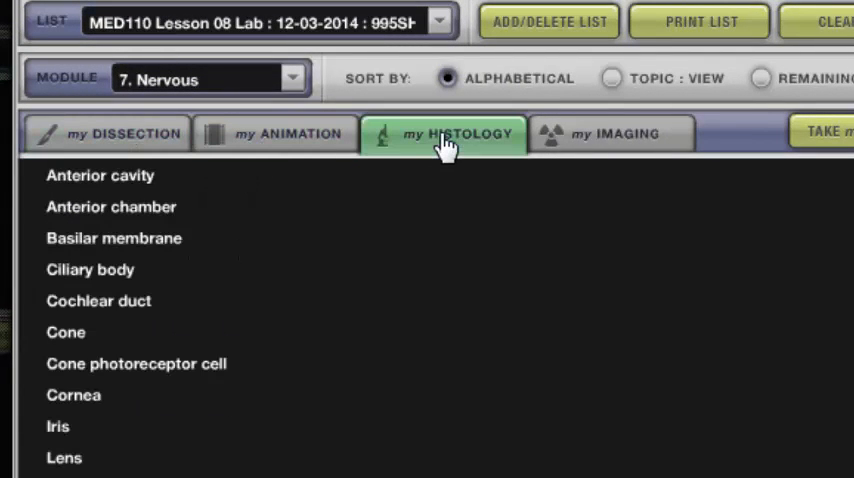
{"action": "mouse_move", "coordinate": [683, 145]}
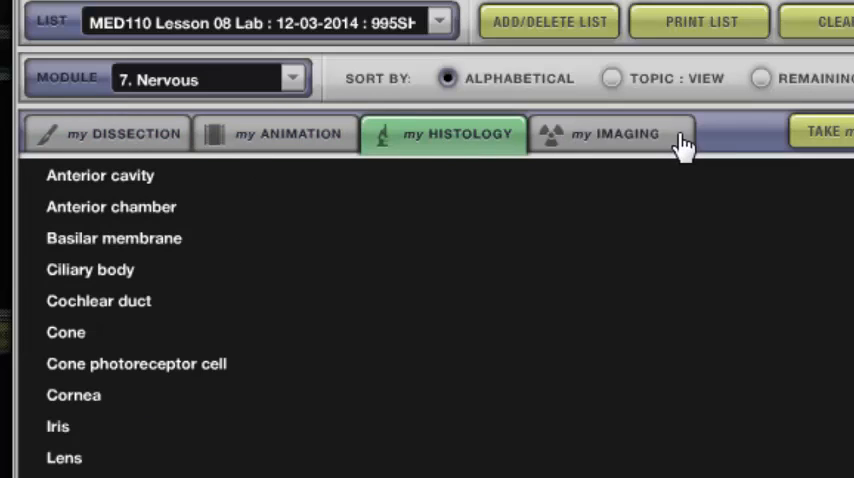
{"action": "mouse_move", "coordinate": [120, 140]}
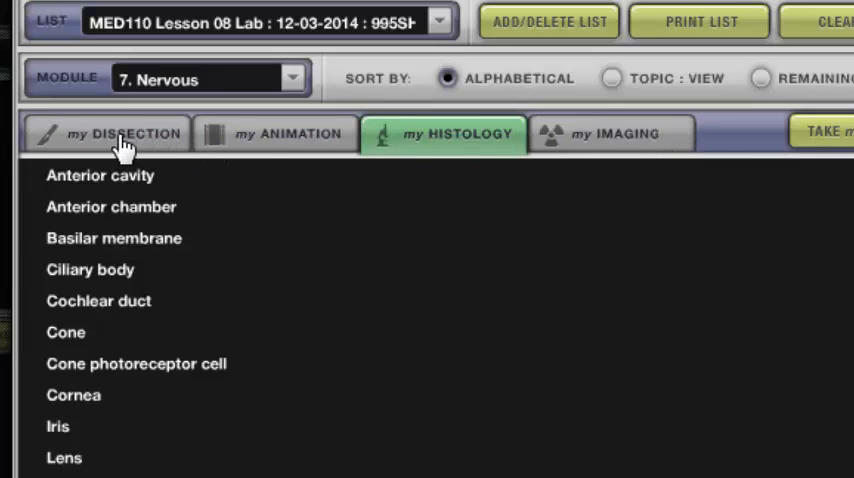
{"action": "left_click", "coordinate": [124, 133]}
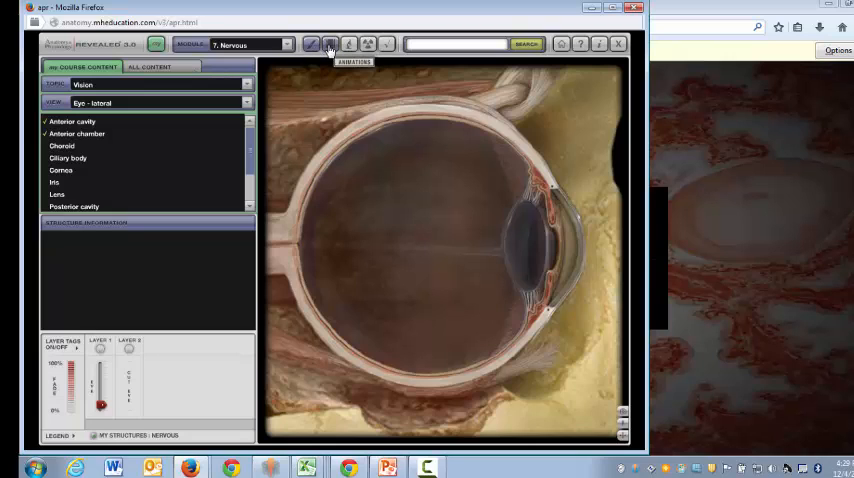
Step: Play the Vision animation with Text On captions, then move to the Histology section
{"action": "left_click", "coordinate": [330, 44]}
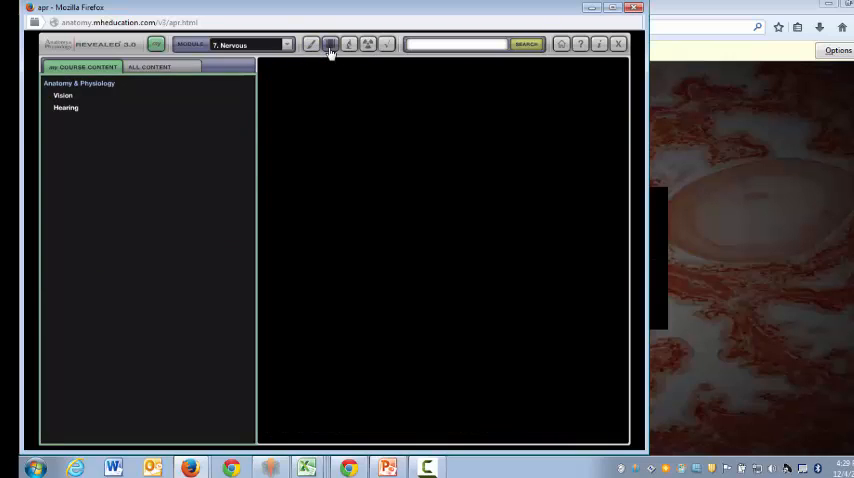
{"action": "left_click", "coordinate": [63, 95]}
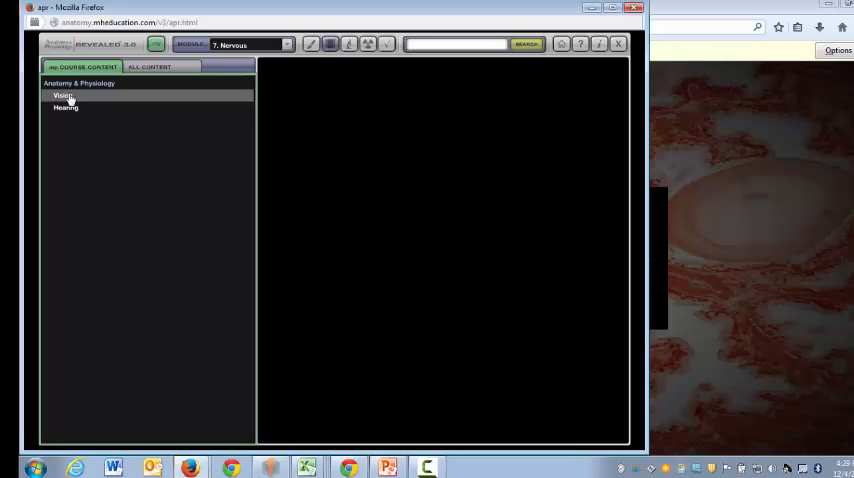
{"action": "left_click", "coordinate": [62, 95]}
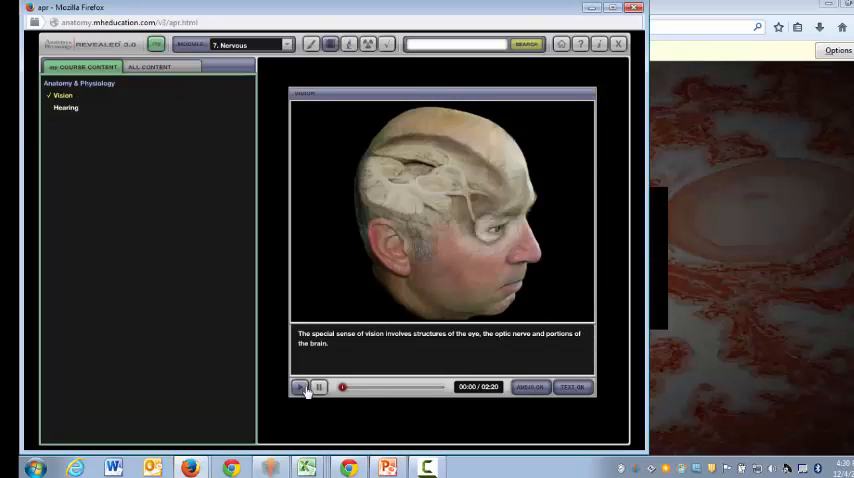
{"action": "left_click", "coordinate": [302, 387]}
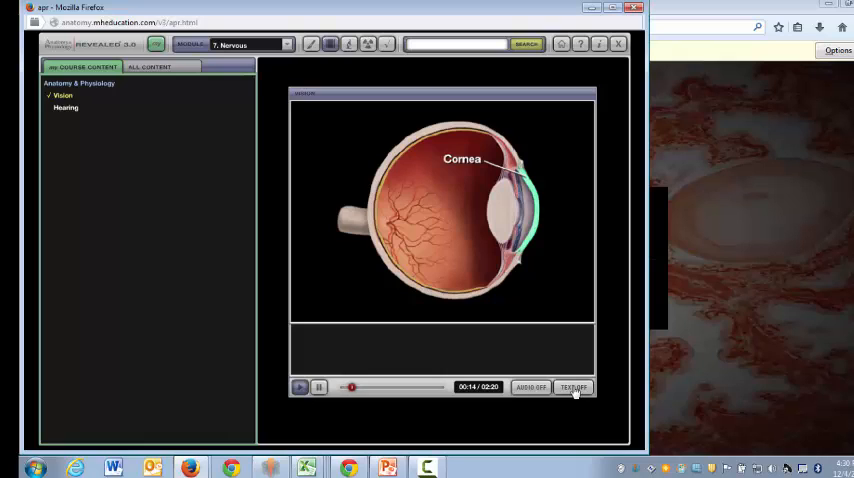
{"action": "left_click", "coordinate": [573, 387]}
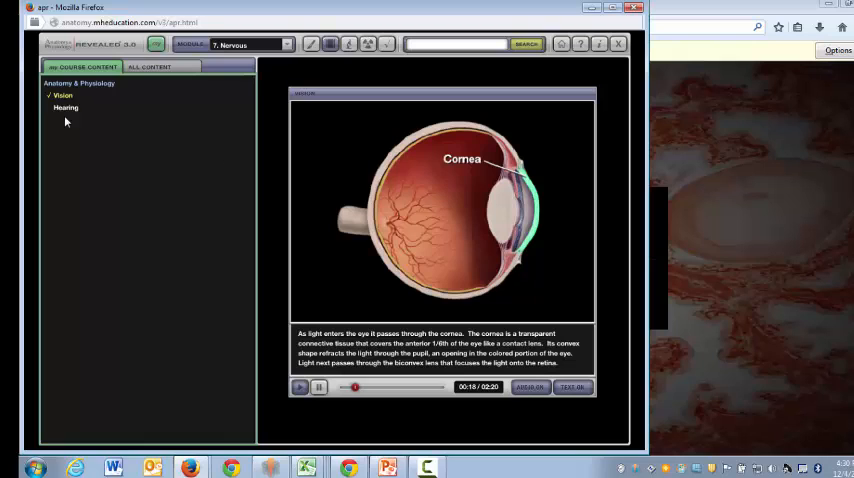
{"action": "left_click", "coordinate": [351, 44]}
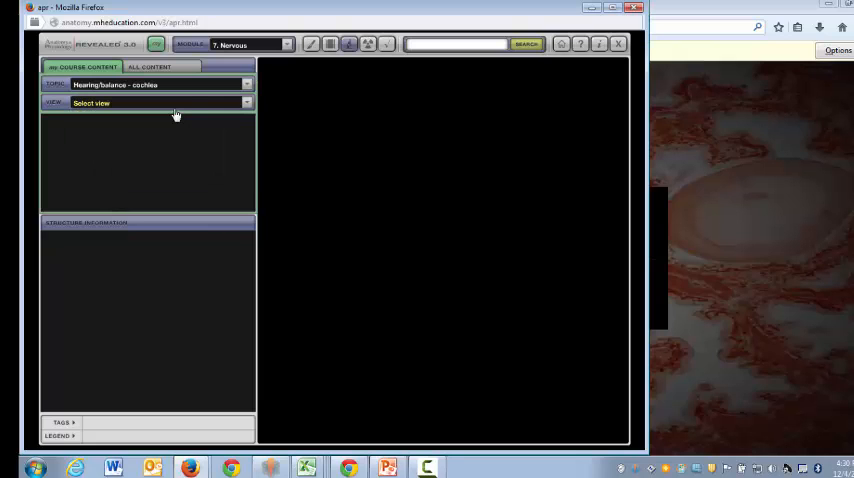
Step: On the low-magnification cochlea slide highlight cochlear duct, modiolus and scala tympani, then go to Imaging
{"action": "left_click", "coordinate": [150, 103]}
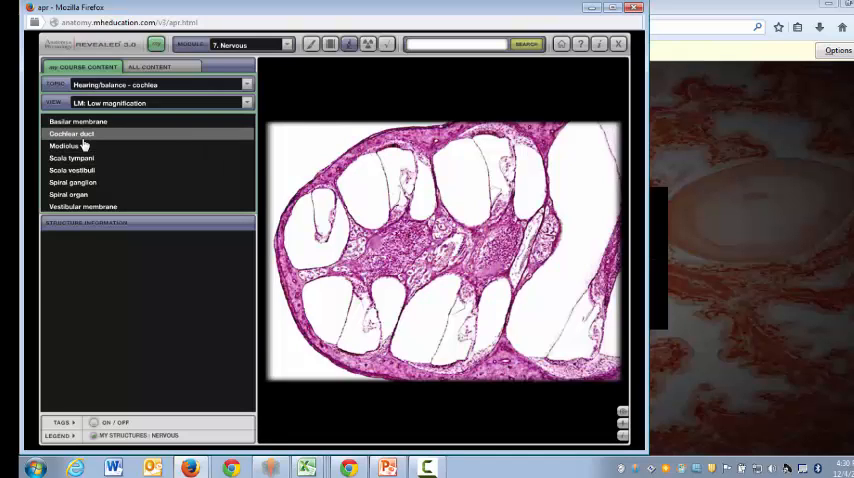
{"action": "left_click", "coordinate": [71, 134]}
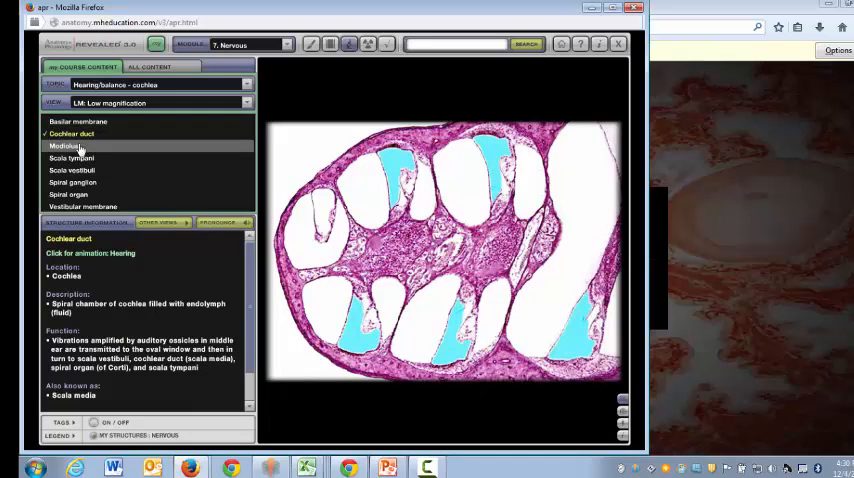
{"action": "left_click", "coordinate": [65, 146]}
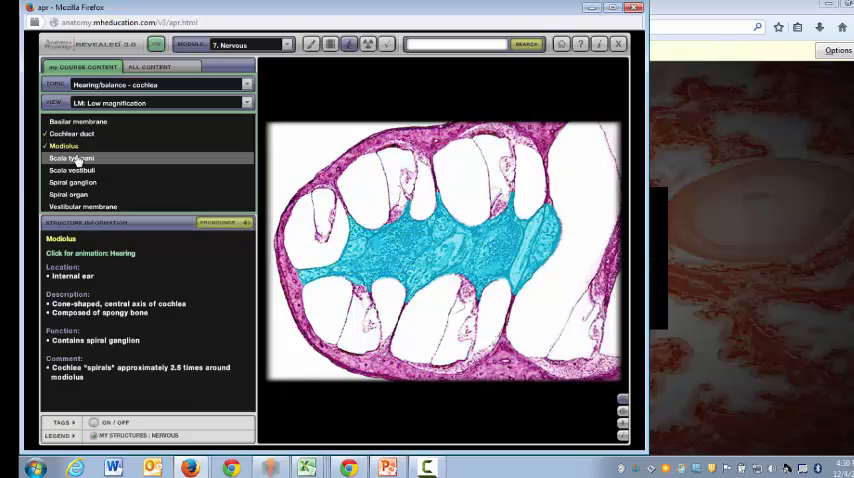
{"action": "left_click", "coordinate": [71, 170]}
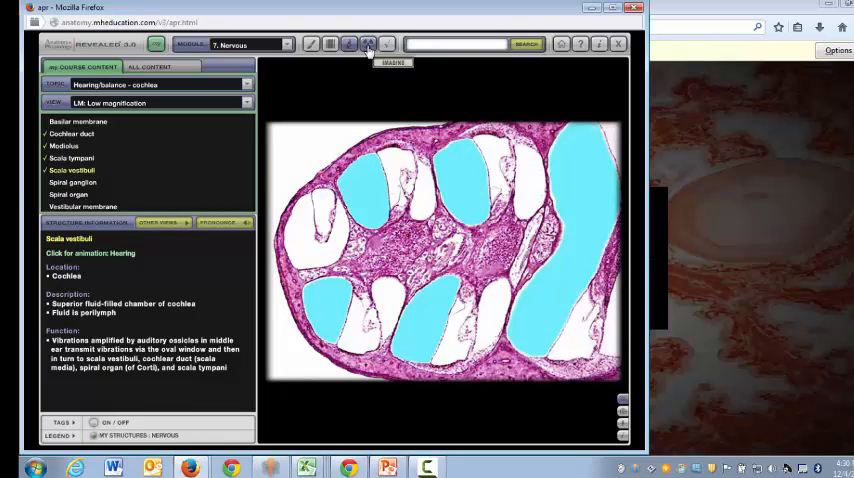
{"action": "left_click", "coordinate": [368, 44]}
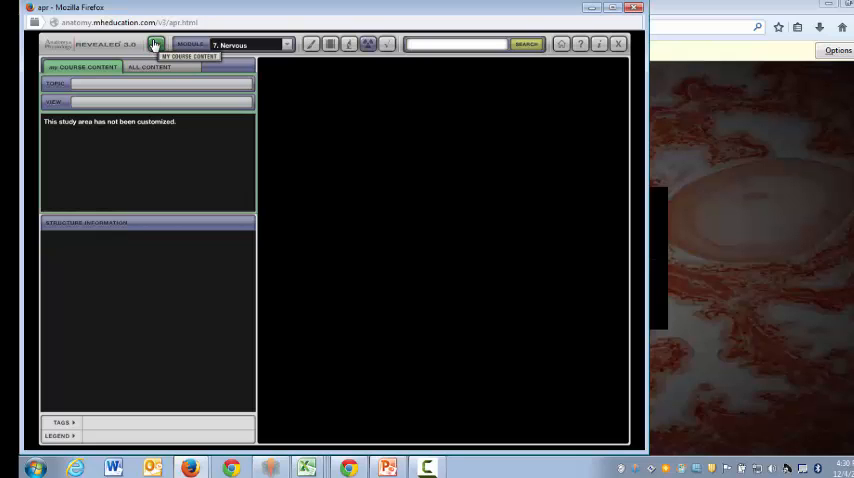
Step: Clear all checkmarks across All modules and All sections via CLEAR √
{"action": "left_click", "coordinate": [155, 44]}
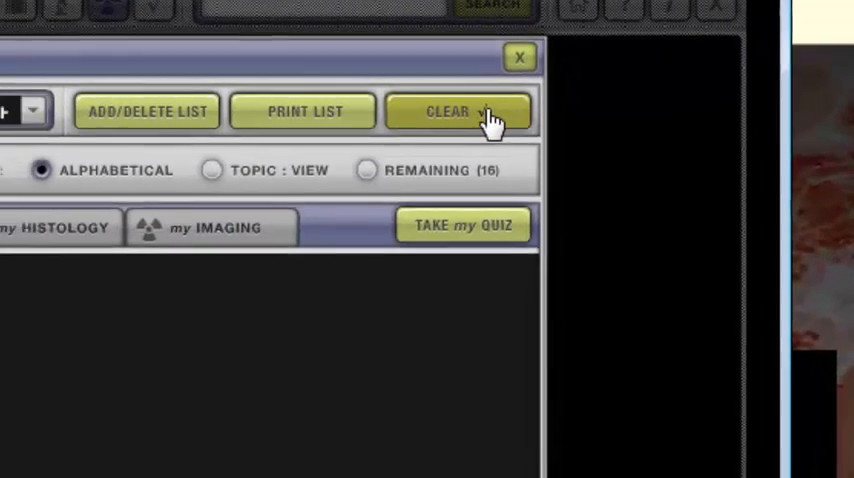
{"action": "left_click", "coordinate": [457, 111]}
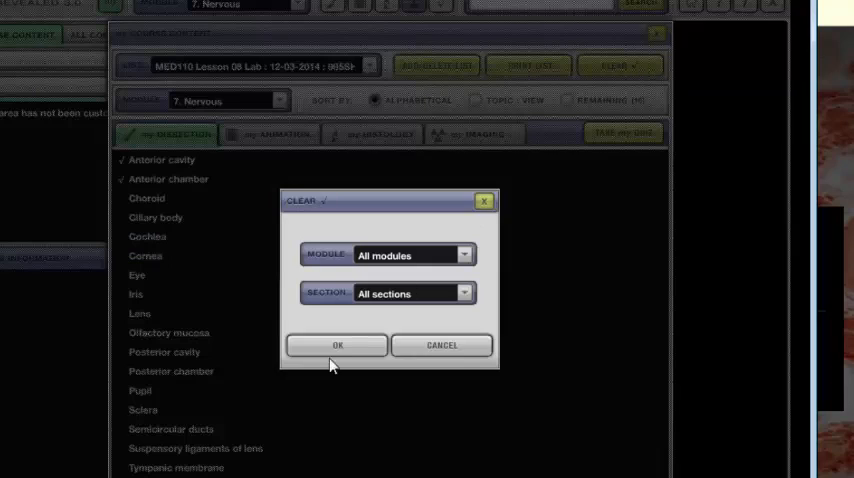
{"action": "left_click", "coordinate": [338, 345]}
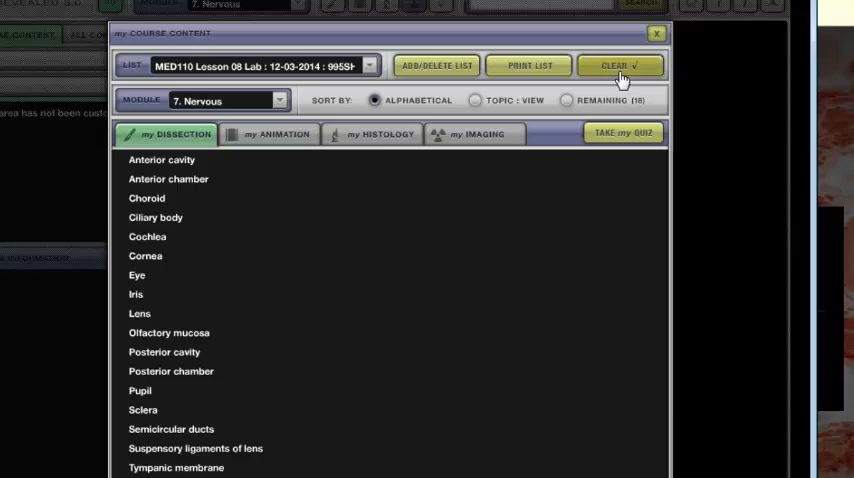
{"action": "mouse_move", "coordinate": [450, 327]}
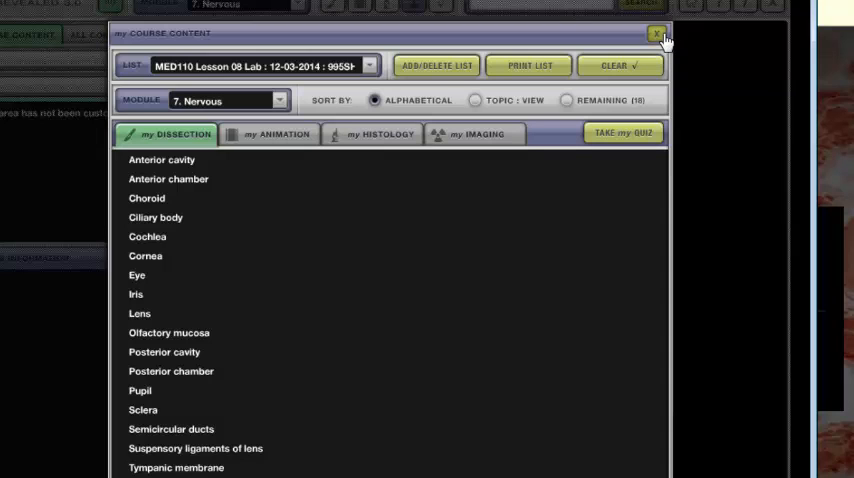
Step: Close the APR window and sign out of Connect, landing on the sign-in page
{"action": "left_click", "coordinate": [657, 34]}
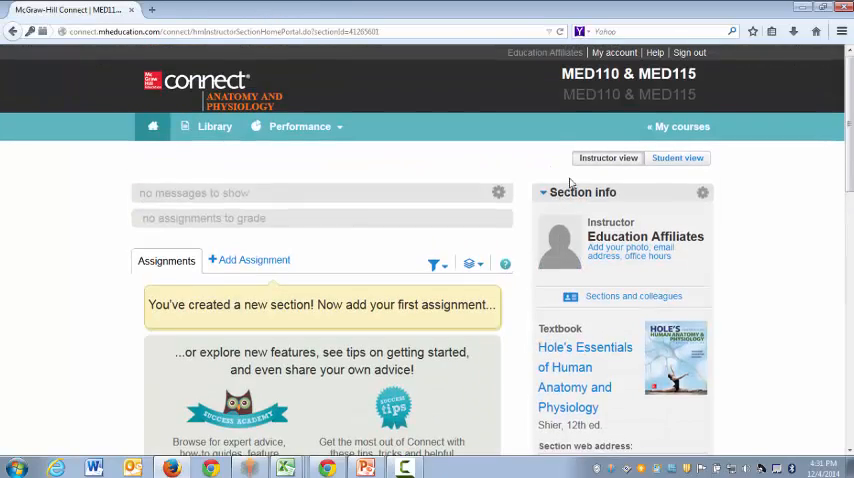
{"action": "left_click", "coordinate": [690, 52]}
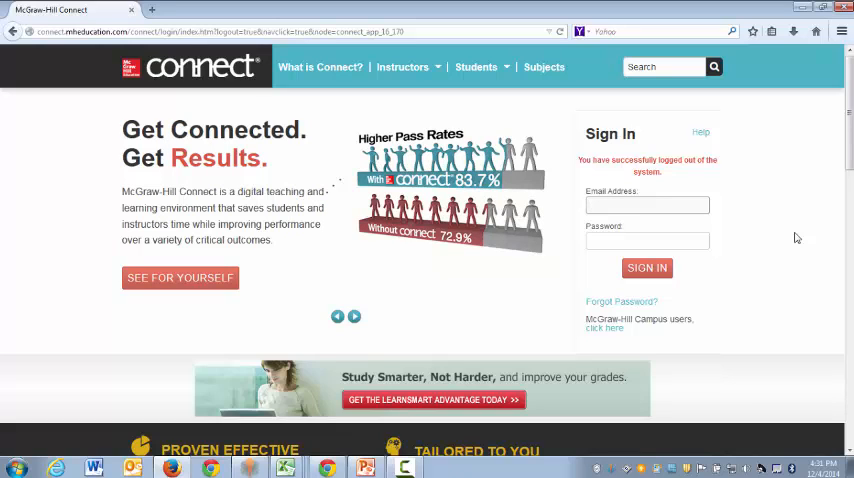
{"action": "left_click", "coordinate": [647, 205]}
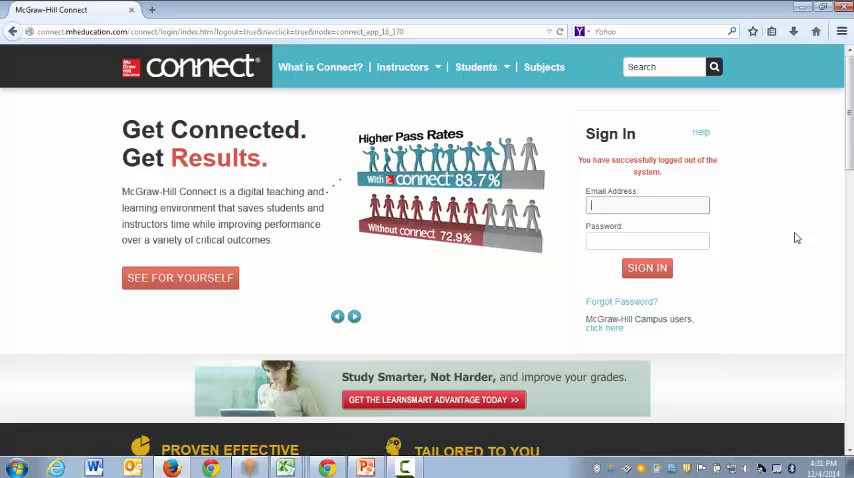